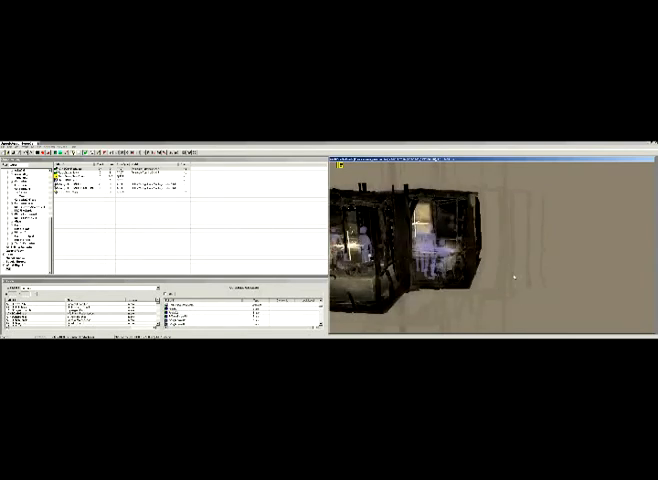
mouse_move(484, 264)
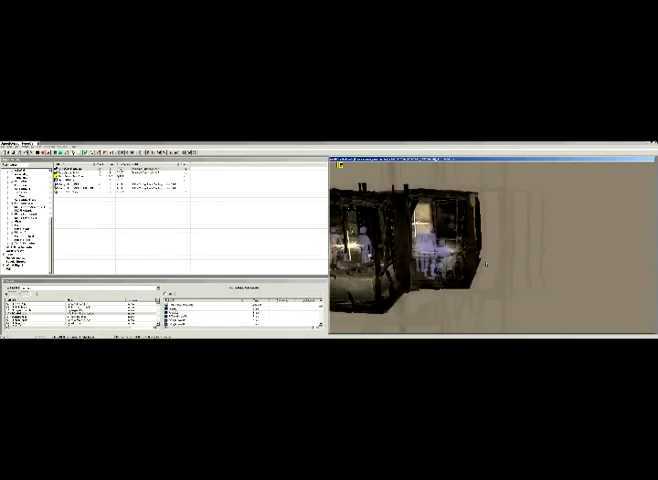